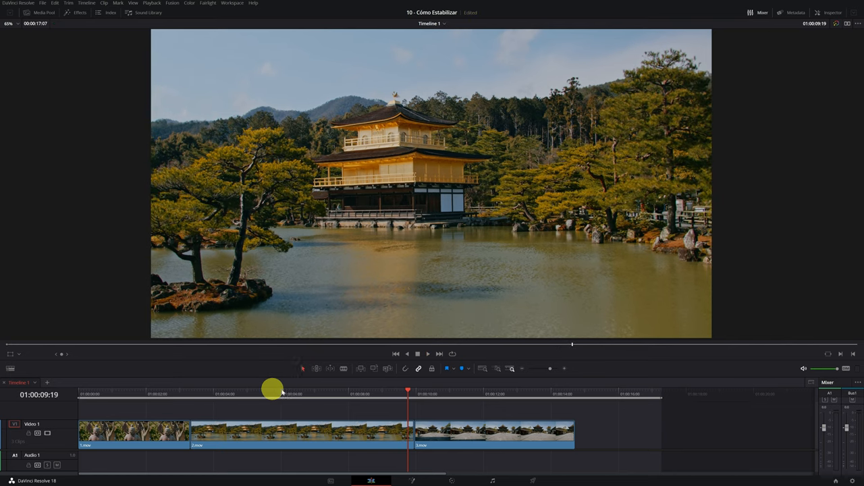
# Step: Scrub the playhead back to the timeline start so the first clip, 1.mov, shows
pyautogui.moveTo(276, 390); pyautogui.dragTo(418, 390)
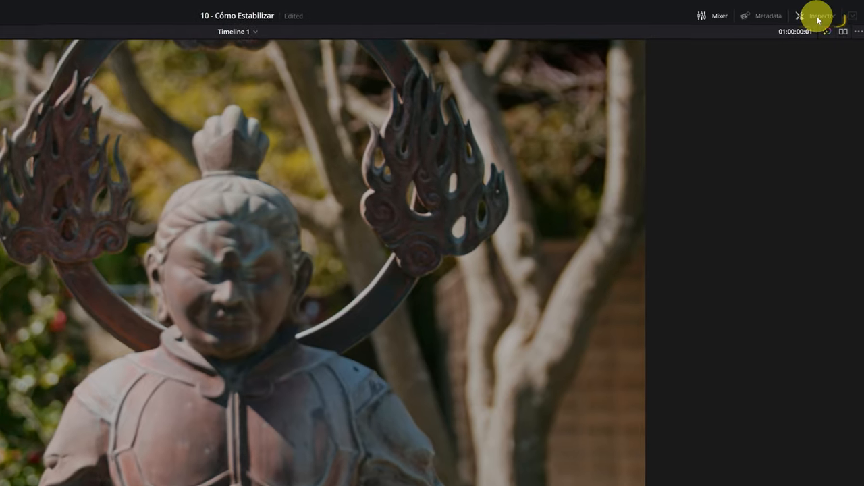
# Step: Show the Inspector and open the statue clip's Stabilization section and mode choices
pyautogui.click(821, 16)
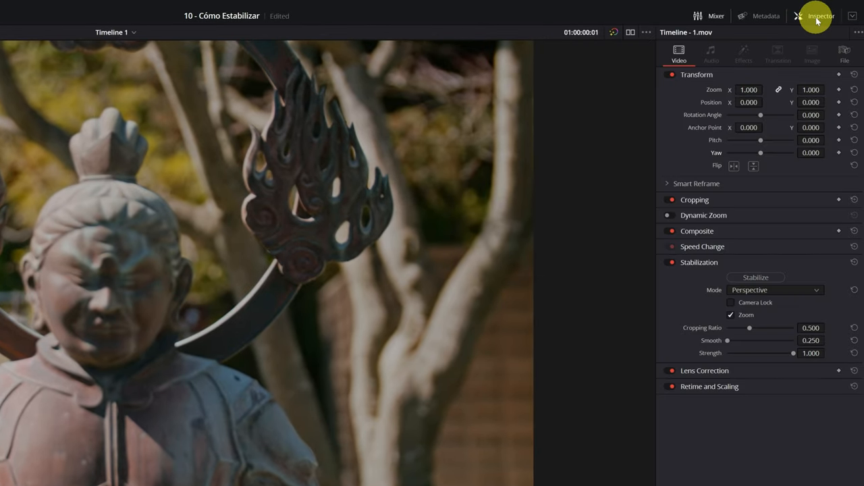
pyautogui.moveTo(737, 187)
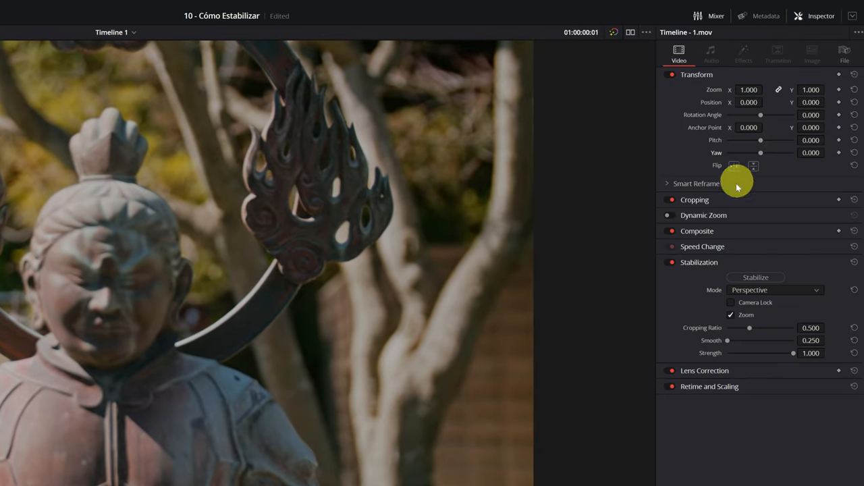
pyautogui.moveTo(701, 266)
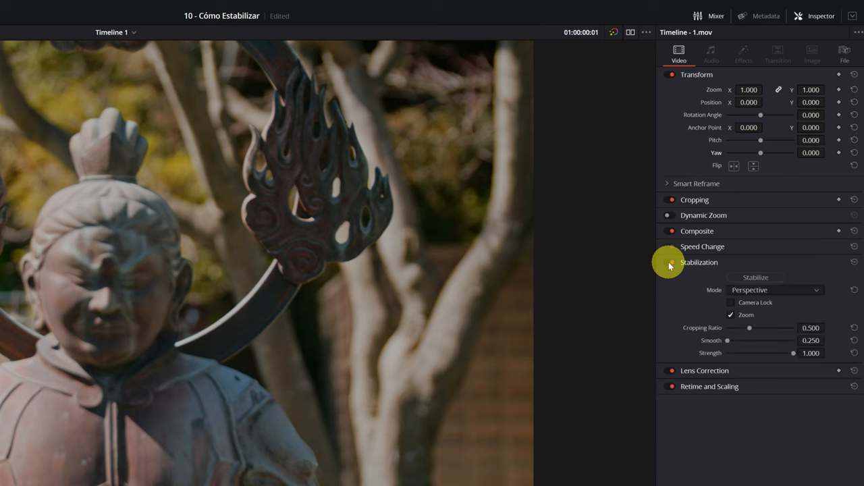
pyautogui.moveTo(714, 293)
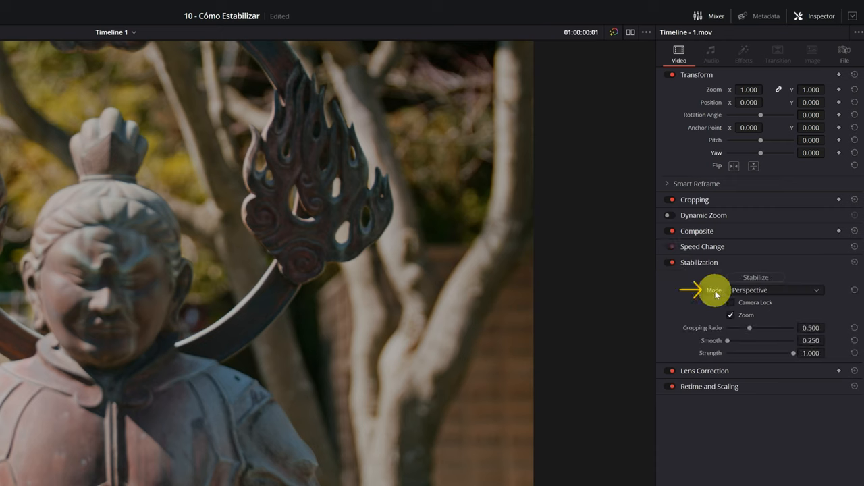
pyautogui.moveTo(816, 291)
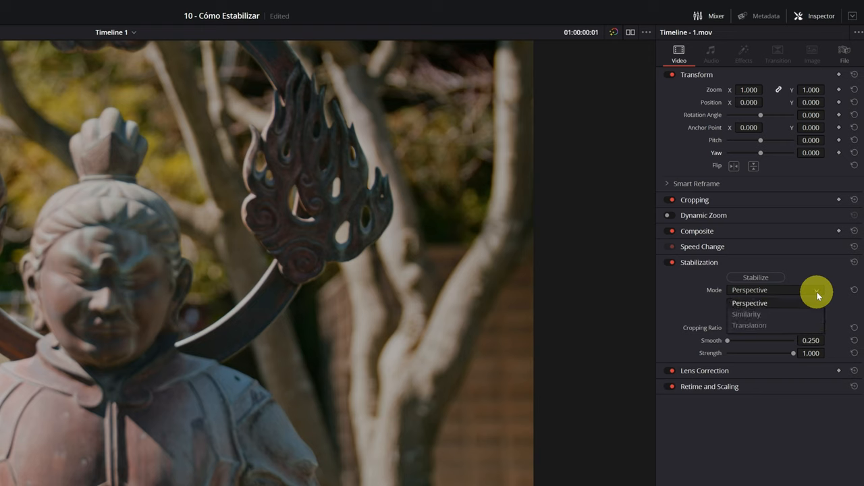
pyautogui.moveTo(766, 306)
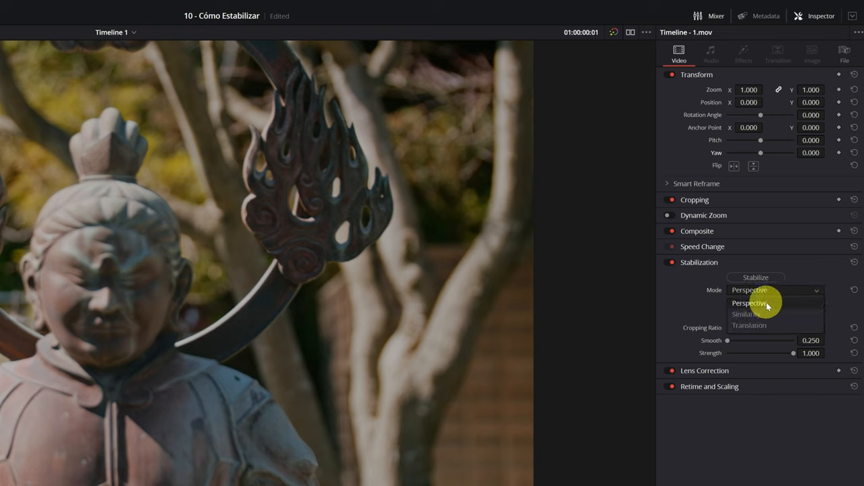
pyautogui.moveTo(768, 327)
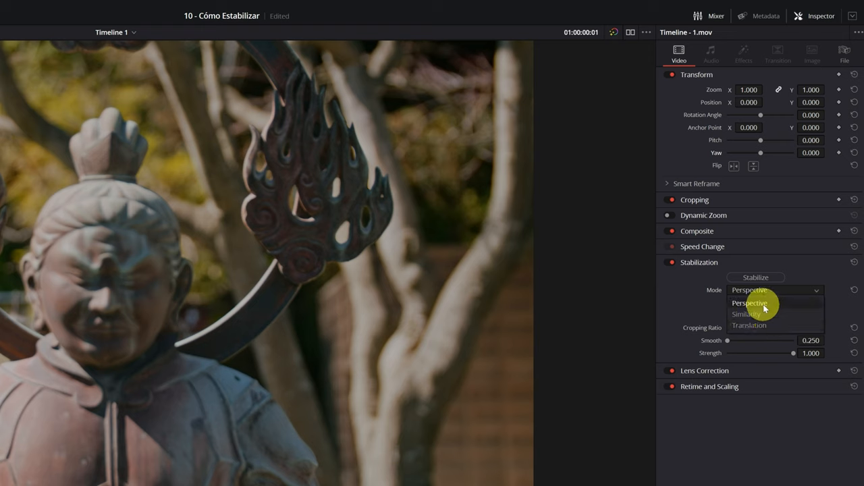
pyautogui.moveTo(765, 311)
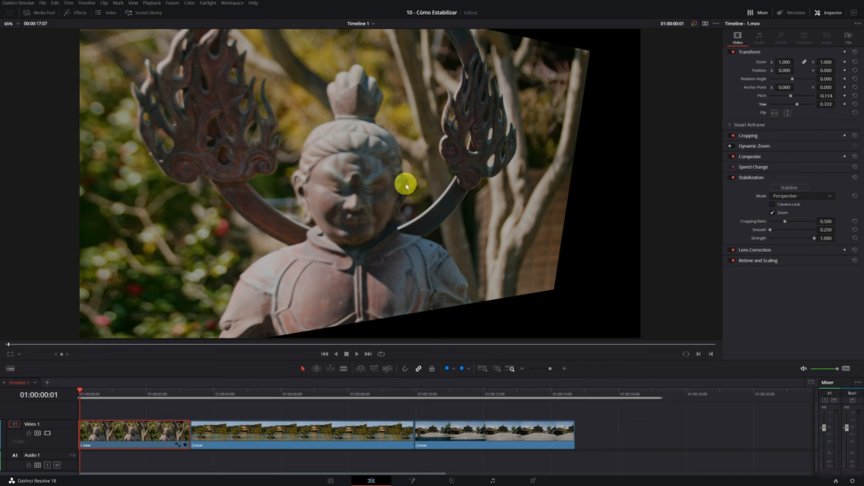
pyautogui.moveTo(479, 434)
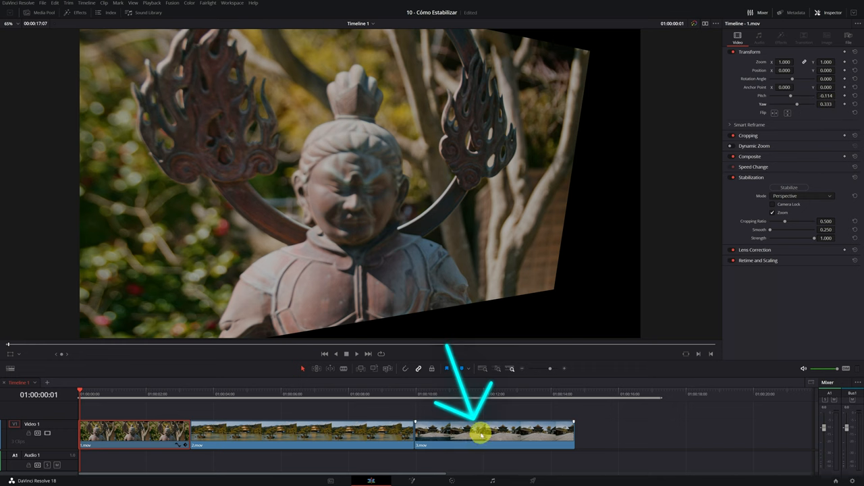
pyautogui.click(855, 103)
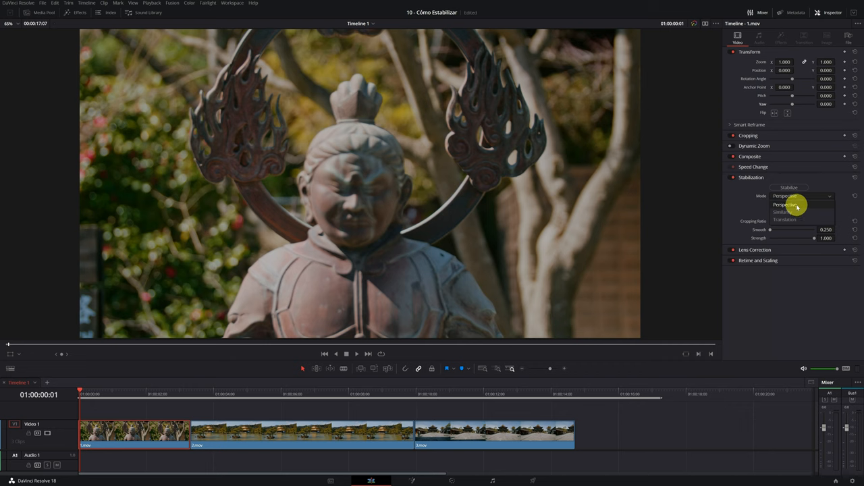
pyautogui.moveTo(785, 220)
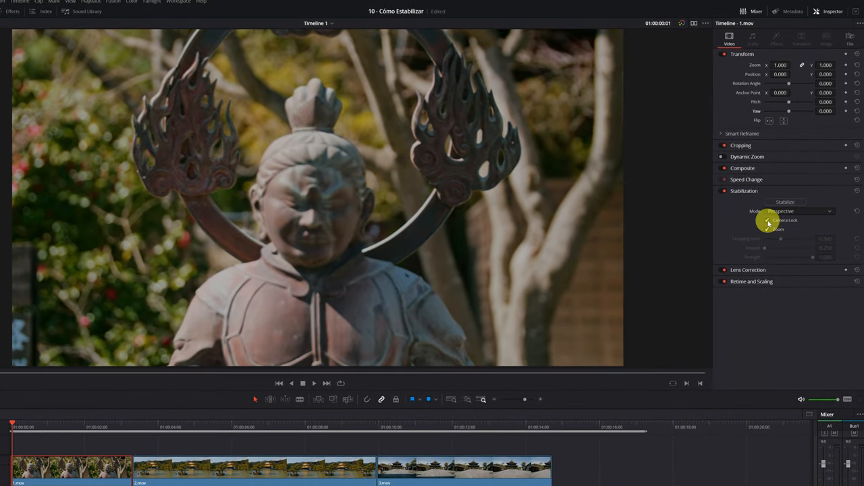
# Step: Toggle Camera Lock on, enable Zoom to hide black borders, and leave Camera Lock off
pyautogui.click(768, 220)
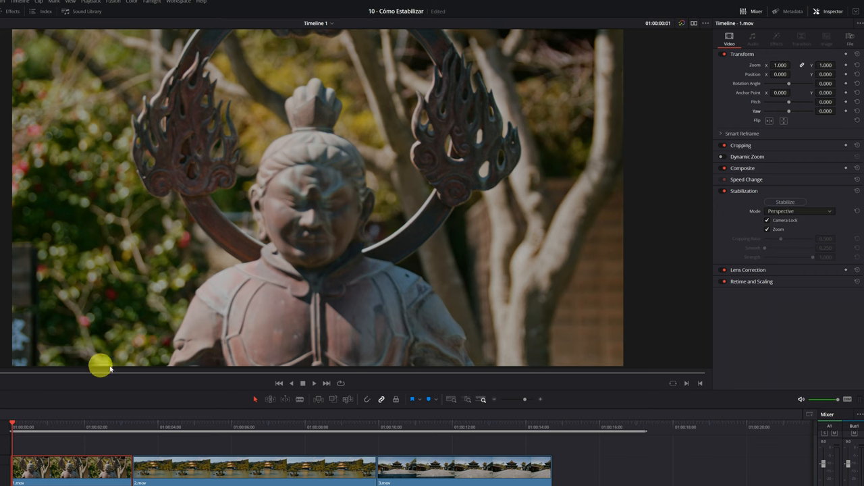
pyautogui.moveTo(560, 32)
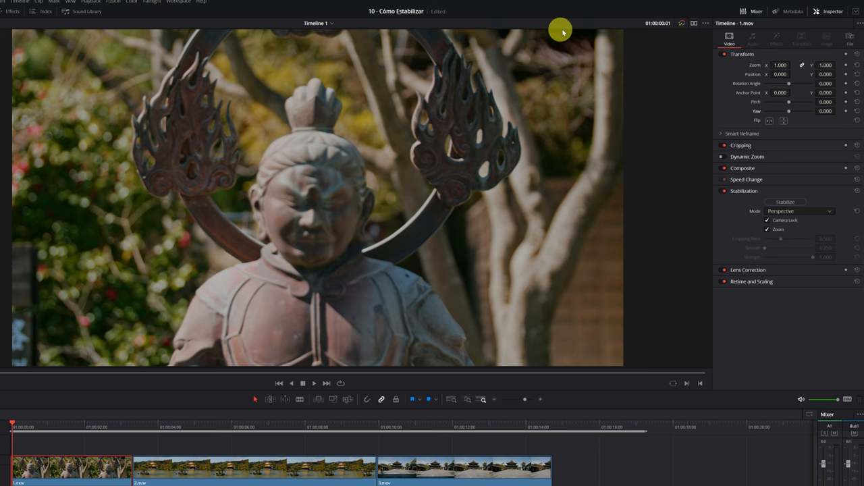
pyautogui.moveTo(622, 364)
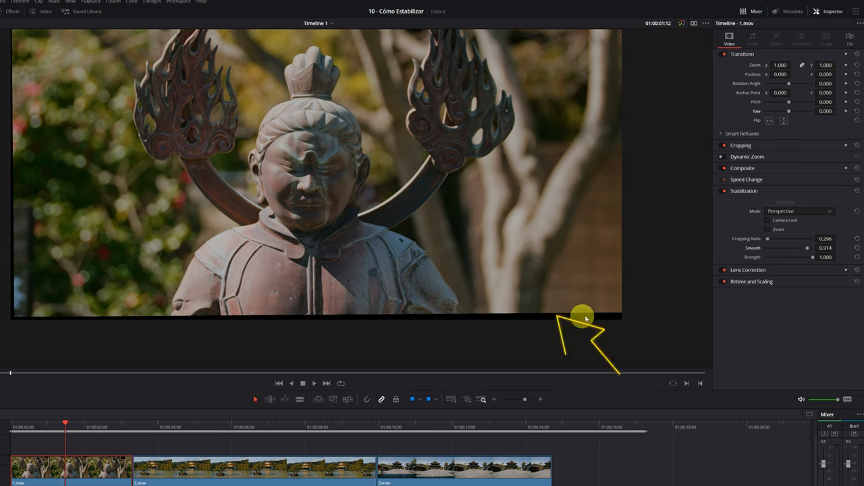
pyautogui.moveTo(767, 229)
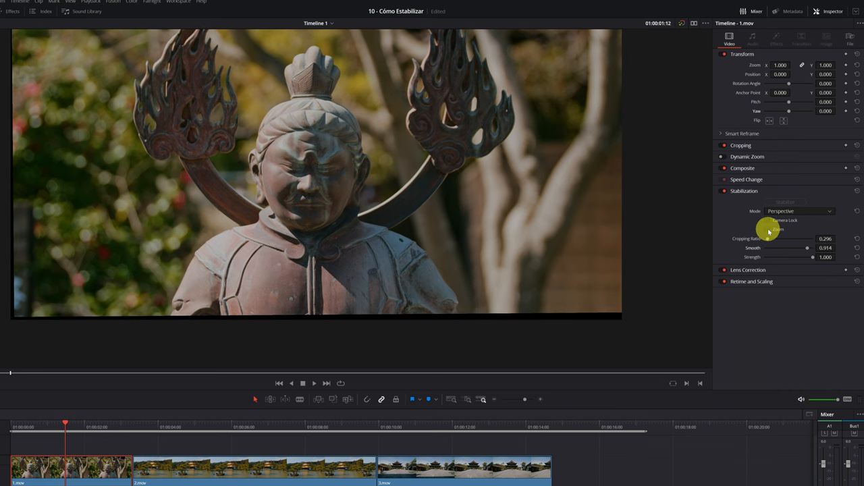
pyautogui.click(767, 229)
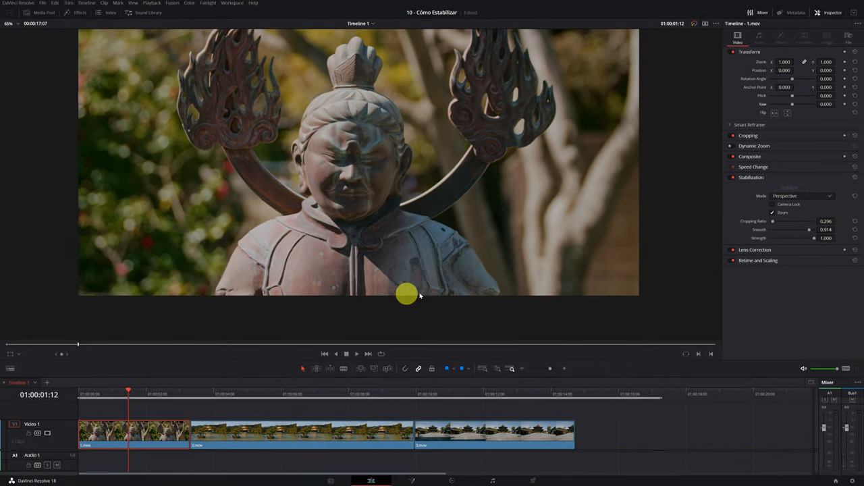
pyautogui.click(788, 187)
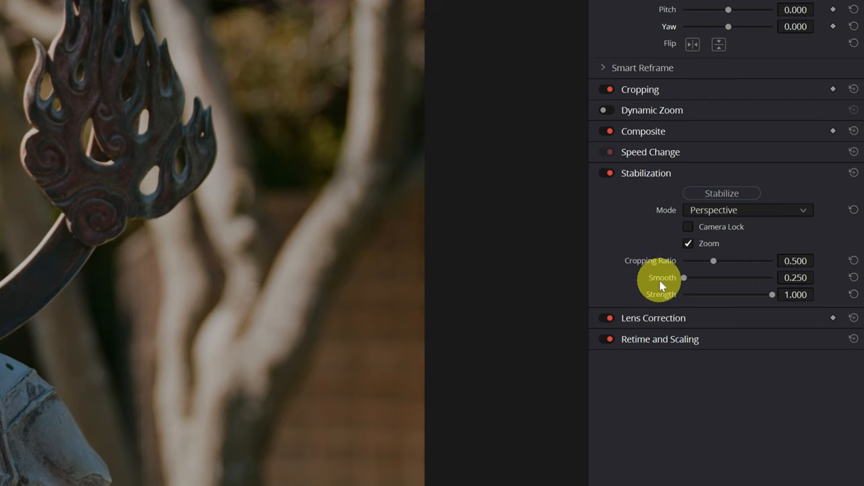
pyautogui.moveTo(665, 263)
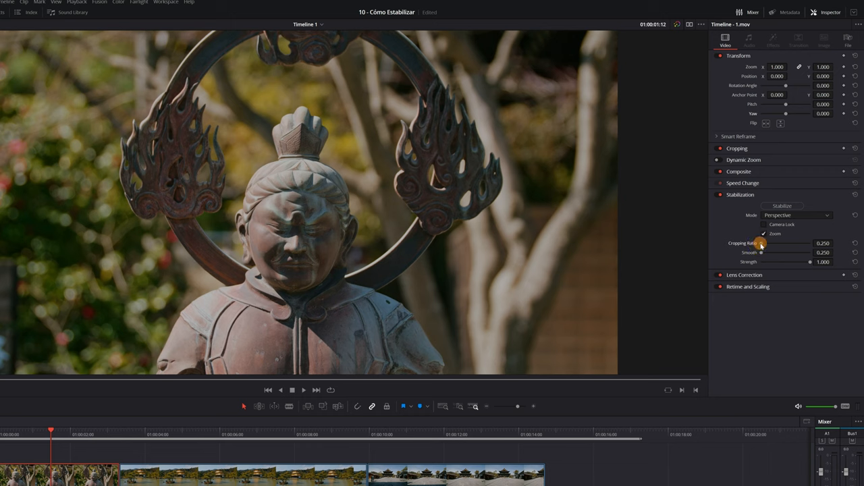
# Step: Try cropping ratio, smoothing and strength sliders, settling smooth near 0.25 and strength 1.0
pyautogui.moveTo(760, 243); pyautogui.dragTo(808, 243)
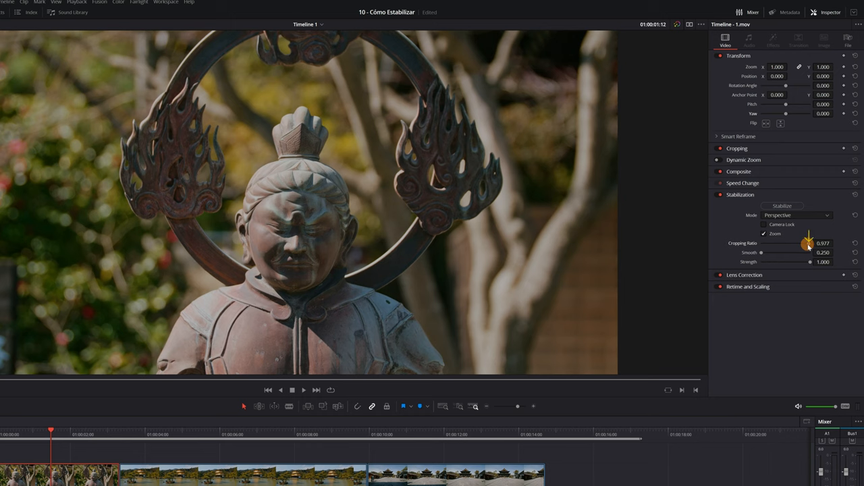
pyautogui.moveTo(808, 243); pyautogui.dragTo(813, 243)
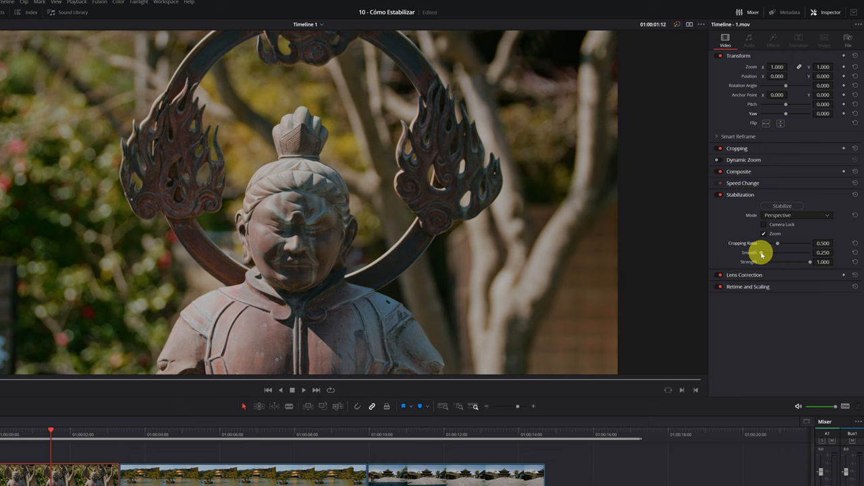
pyautogui.moveTo(761, 253); pyautogui.dragTo(782, 253)
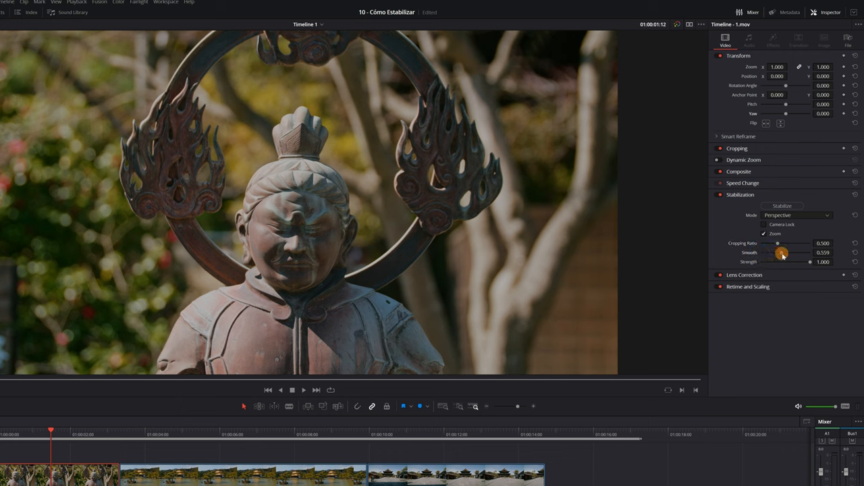
pyautogui.moveTo(781, 253); pyautogui.dragTo(810, 252)
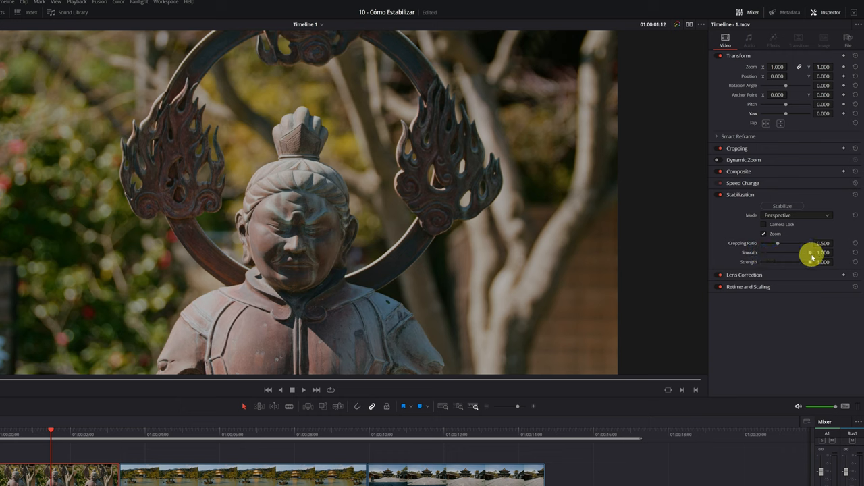
pyautogui.moveTo(809, 252); pyautogui.dragTo(785, 252)
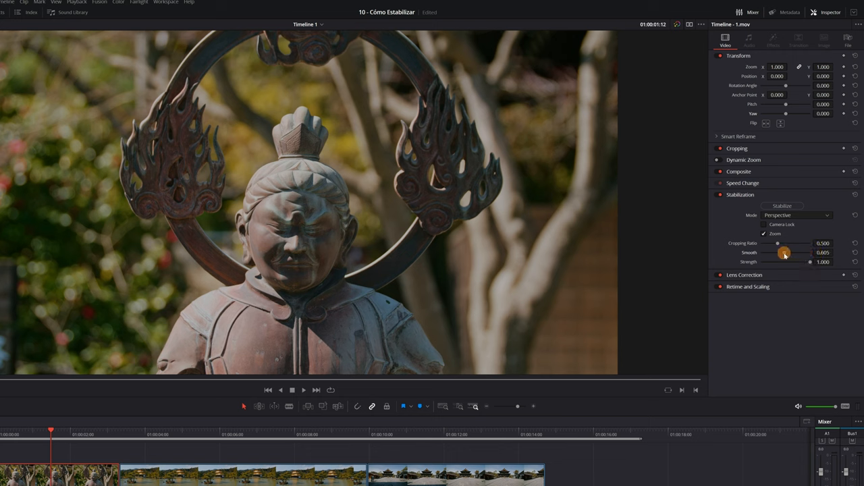
pyautogui.moveTo(785, 253); pyautogui.dragTo(768, 253)
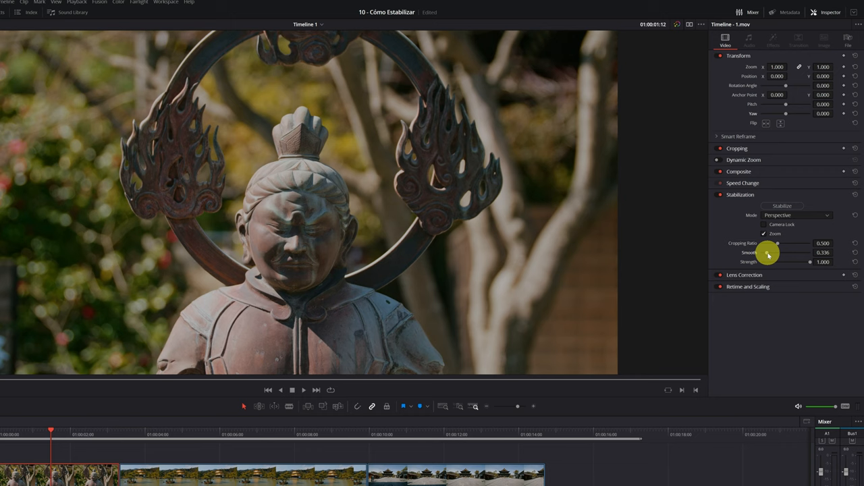
pyautogui.moveTo(854, 254)
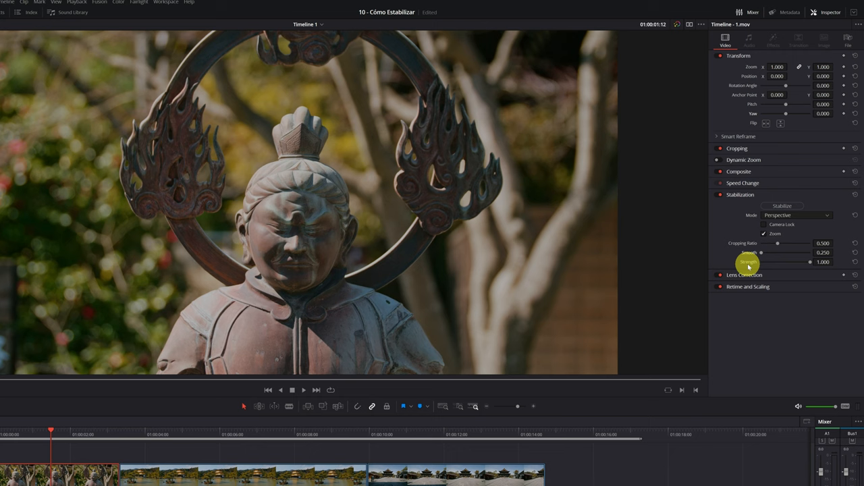
pyautogui.moveTo(808, 262)
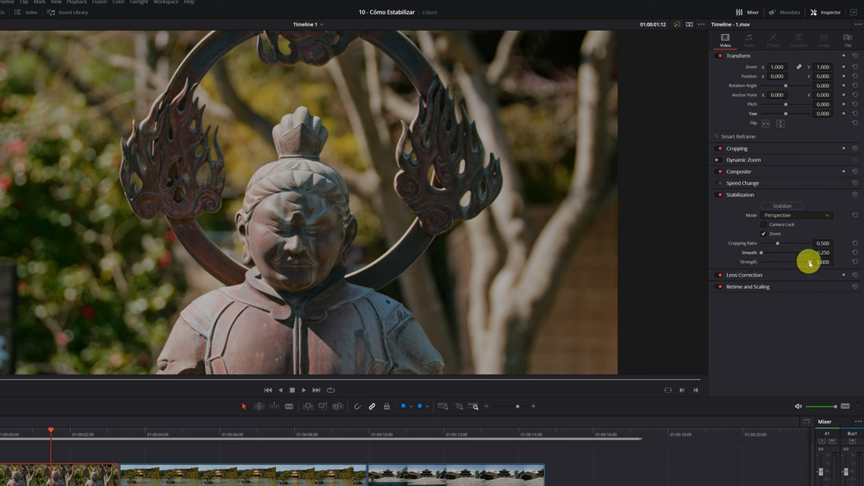
pyautogui.moveTo(815, 262); pyautogui.dragTo(805, 262)
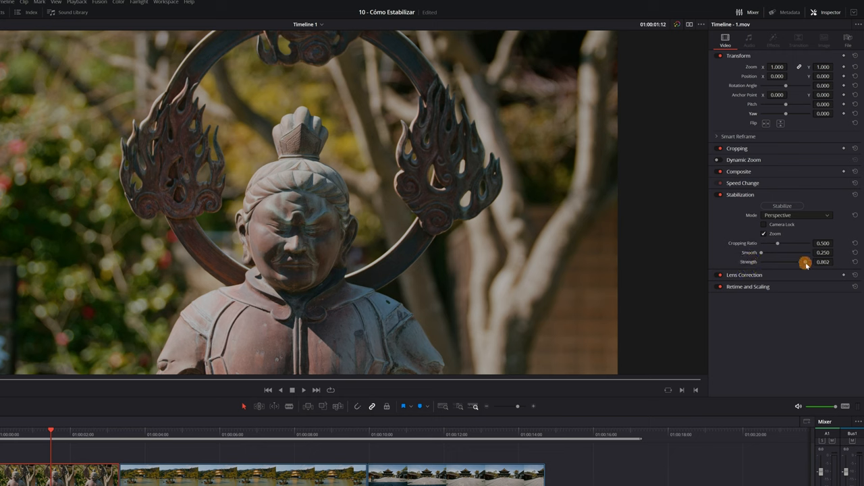
pyautogui.moveTo(805, 261); pyautogui.dragTo(819, 265)
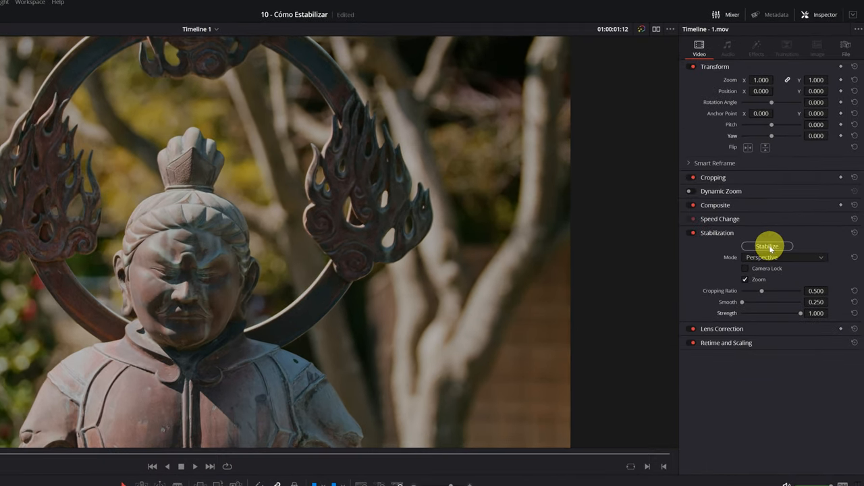
# Step: Re-stabilize the statue clip at cropping 0.456 and smooth 0.336 after comparing
pyautogui.click(767, 246)
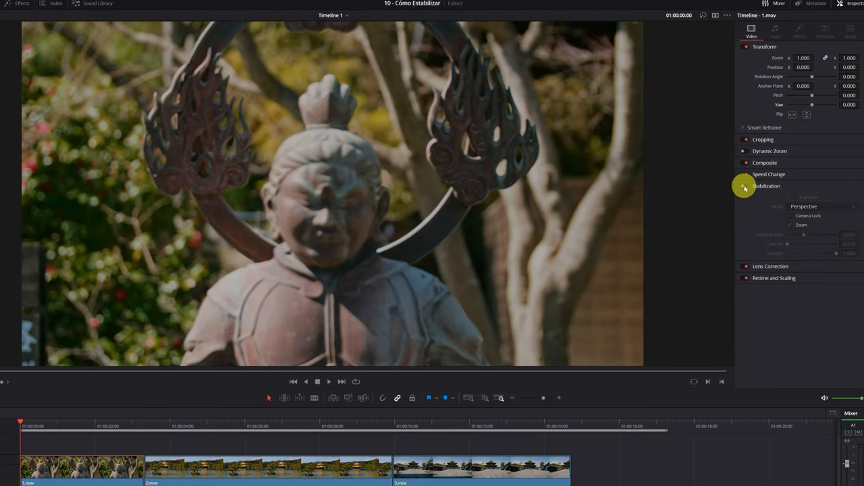
pyautogui.click(328, 382)
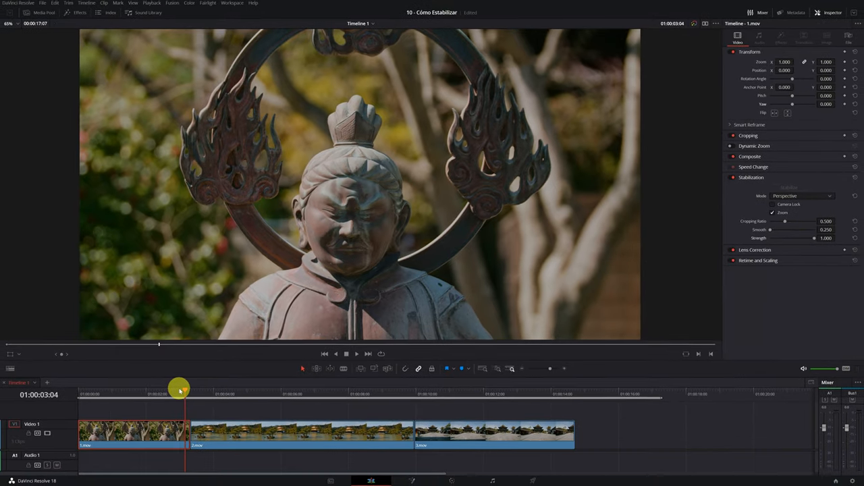
pyautogui.moveTo(770, 229); pyautogui.dragTo(741, 309)
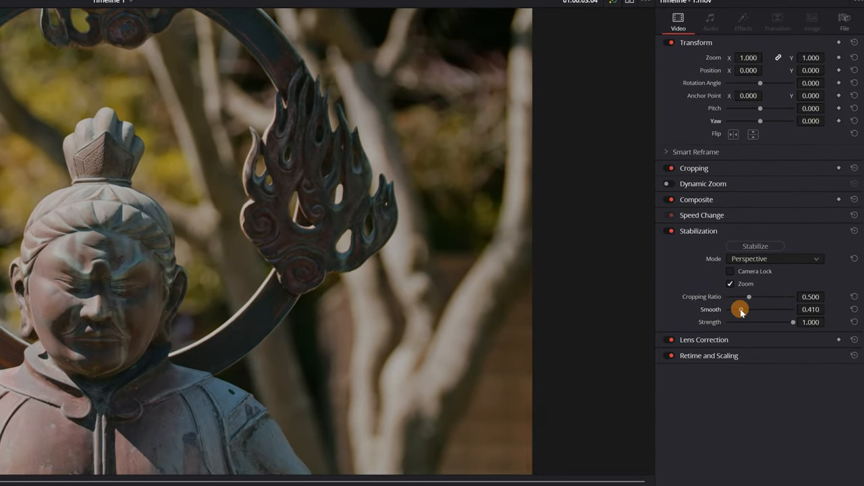
pyautogui.moveTo(740, 310); pyautogui.dragTo(735, 309)
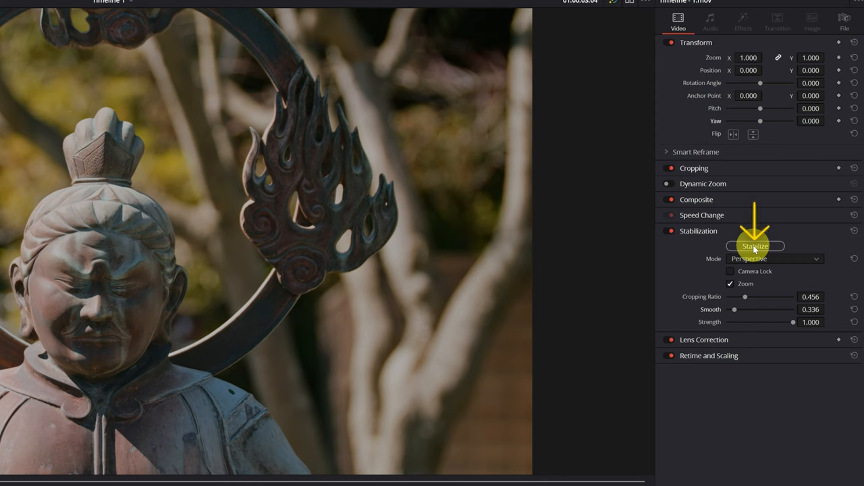
pyautogui.click(755, 245)
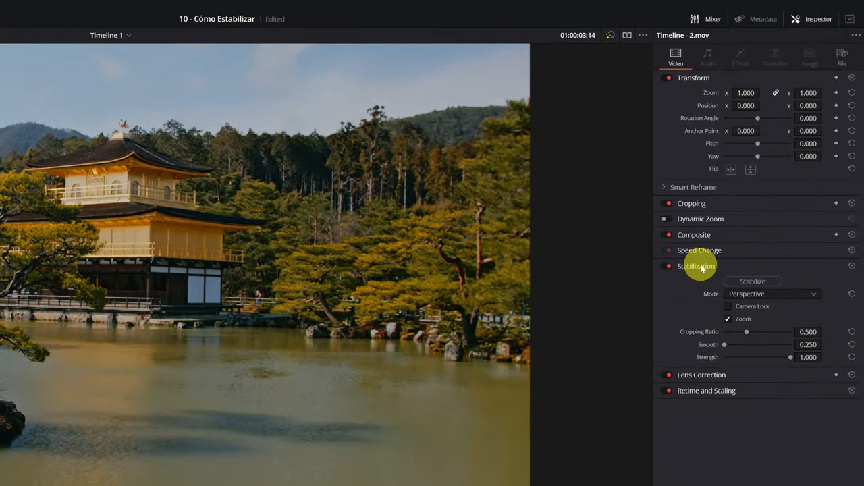
pyautogui.moveTo(743, 299)
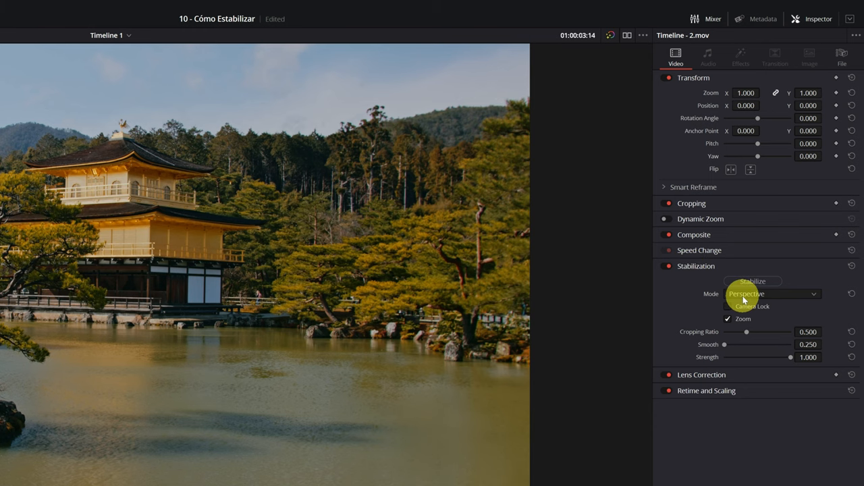
# Step: Stabilize the pavilion clip, raise smoothing to about 0.553, and scrub to review
pyautogui.click(752, 281)
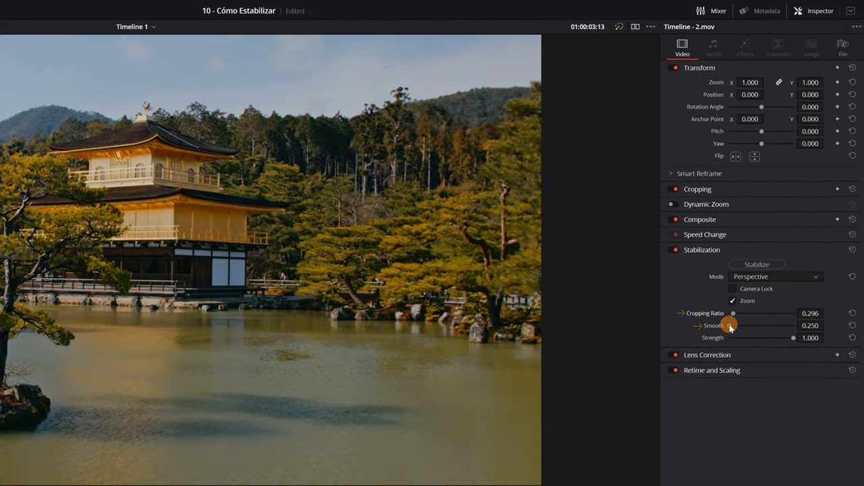
pyautogui.moveTo(734, 325); pyautogui.dragTo(754, 325)
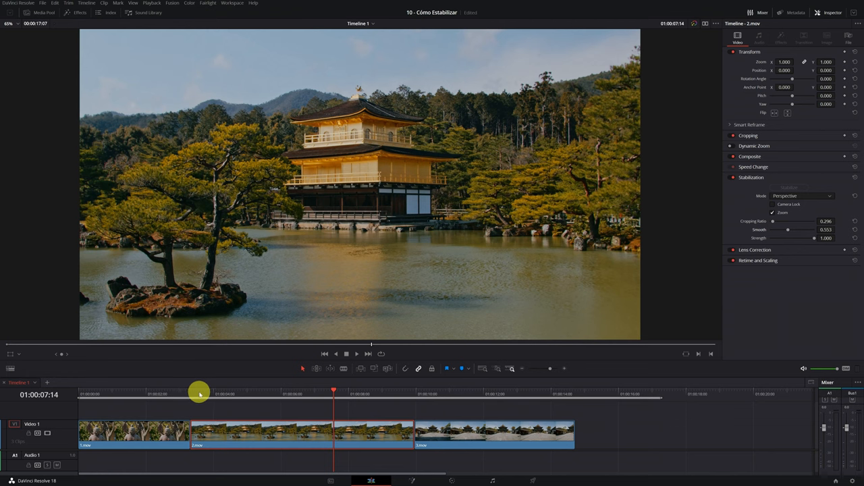
pyautogui.moveTo(334, 392); pyautogui.dragTo(266, 393)
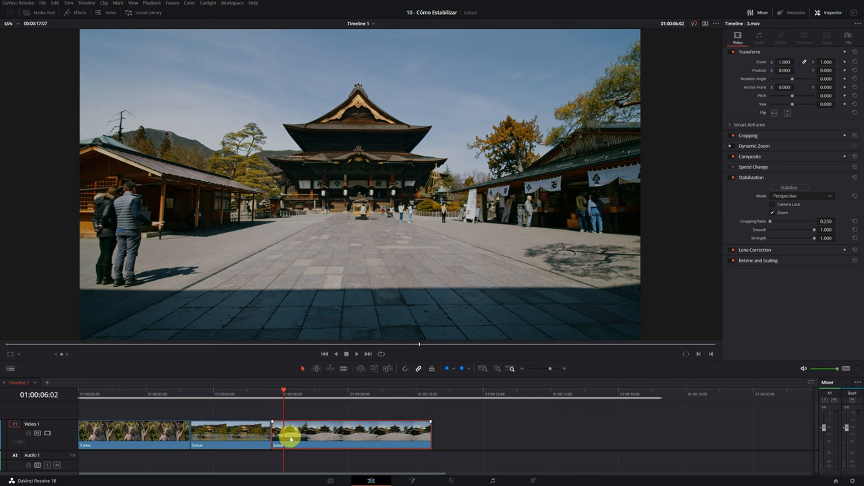
pyautogui.moveTo(338, 431)
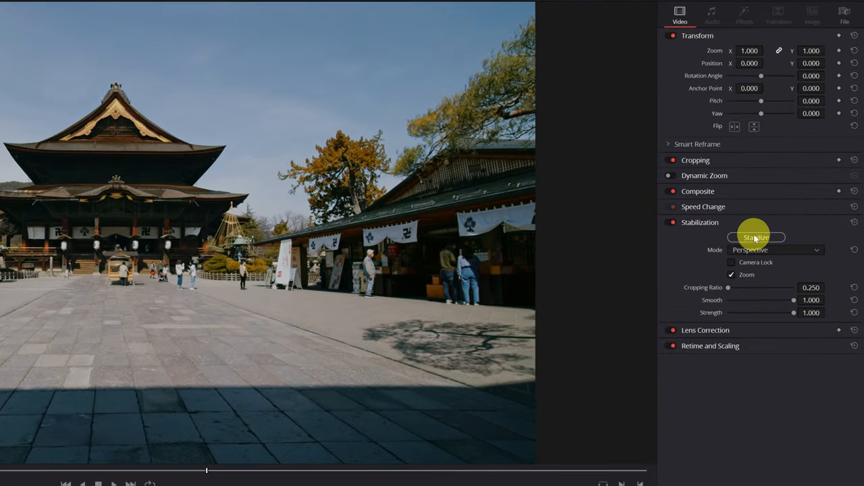
# Step: Stabilize the temple plaza clip at its default settings and scrub through it
pyautogui.click(755, 237)
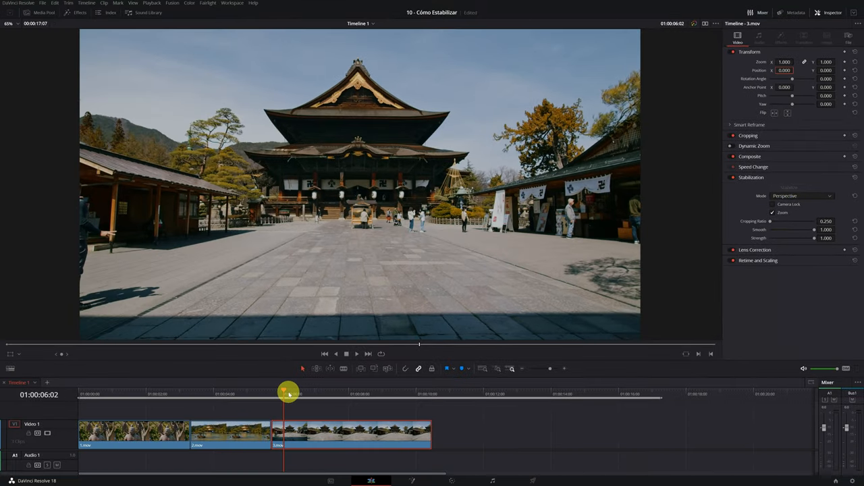
pyautogui.moveTo(288, 394); pyautogui.dragTo(273, 395)
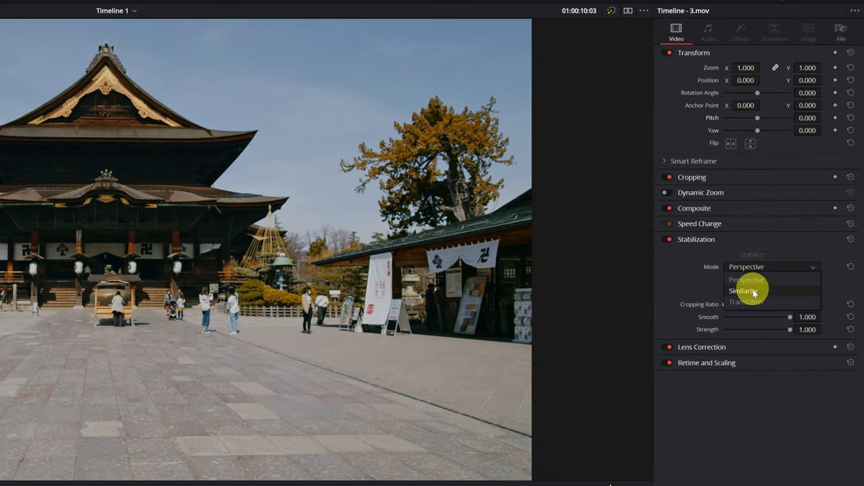
# Step: Set the temple clip's stabilization mode to Similarity and re-run Stabilize
pyautogui.click(743, 290)
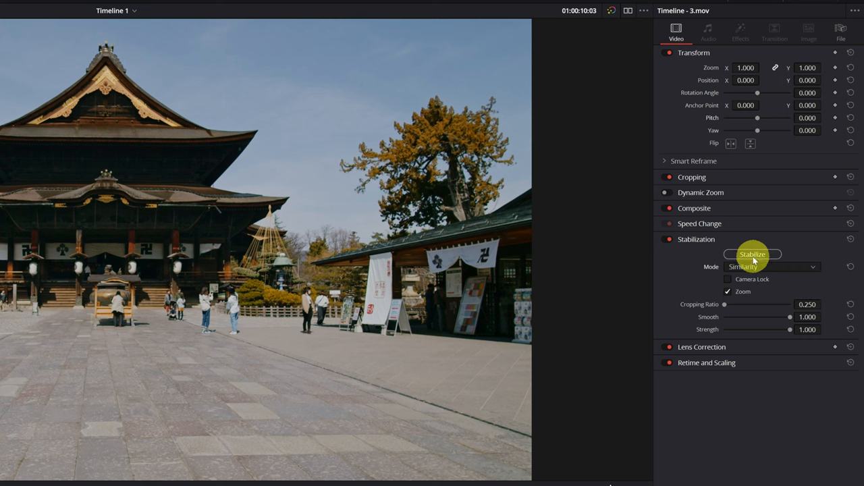
pyautogui.click(752, 255)
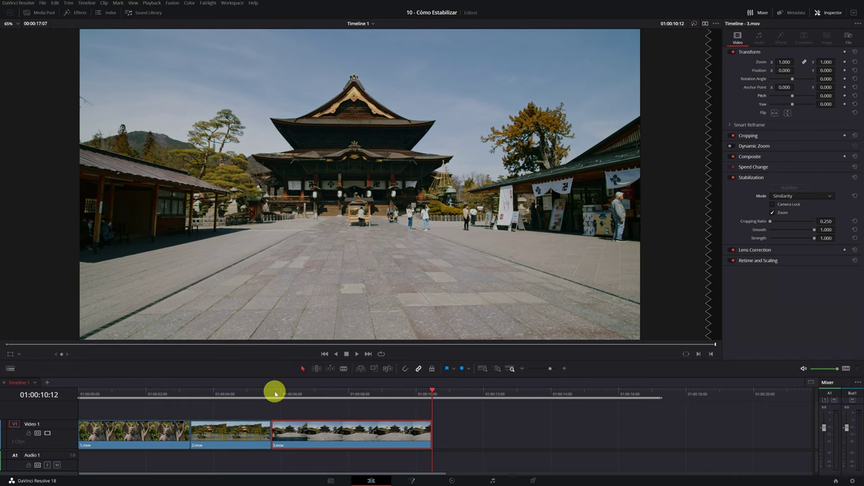
pyautogui.moveTo(281, 394)
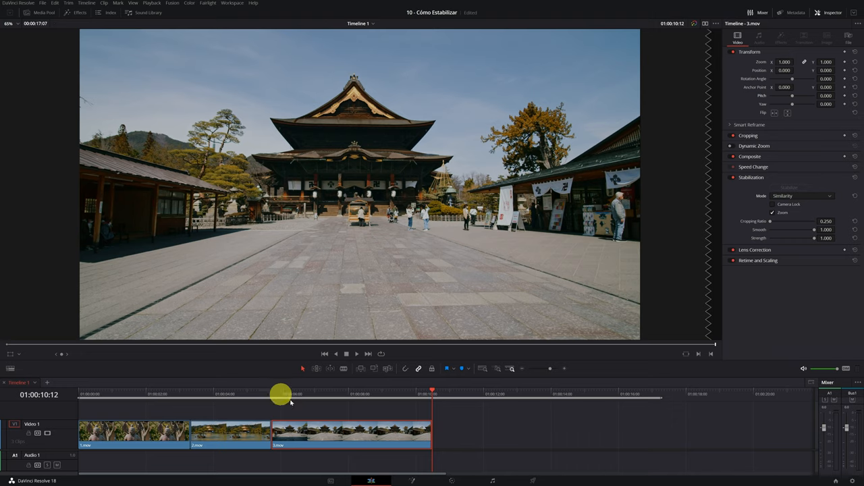
pyautogui.click(445, 480)
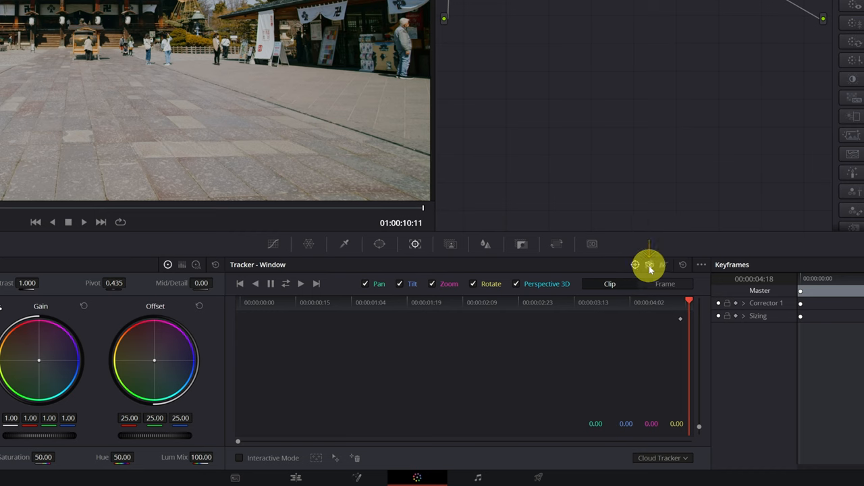
pyautogui.click(649, 264)
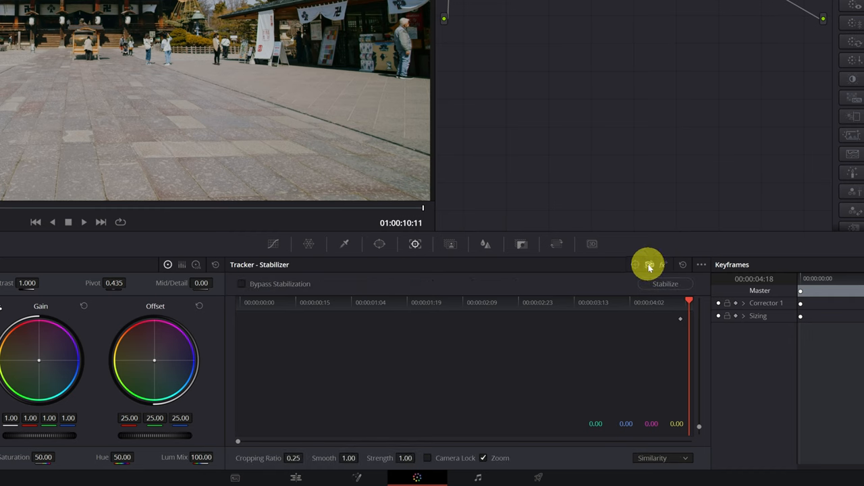
pyautogui.moveTo(635, 264)
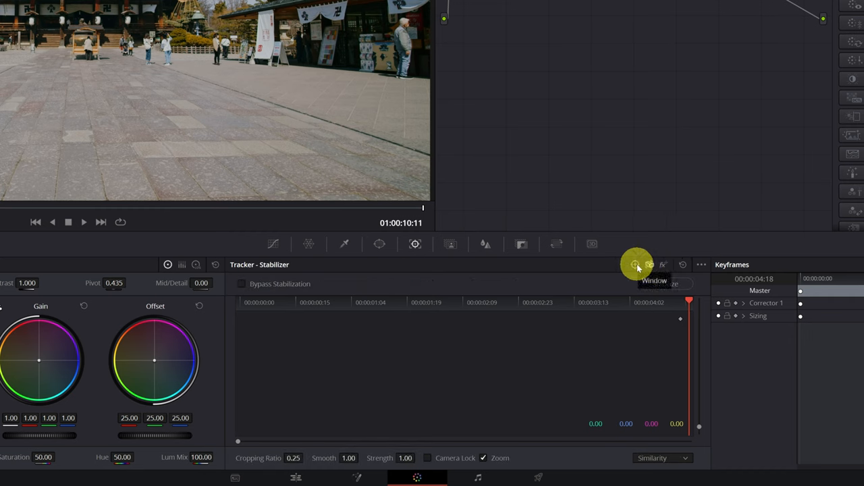
pyautogui.moveTo(650, 264)
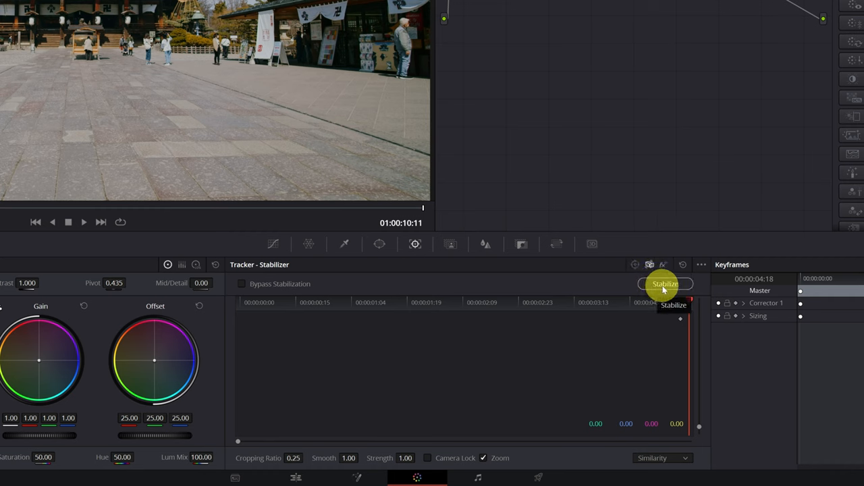
pyautogui.click(661, 458)
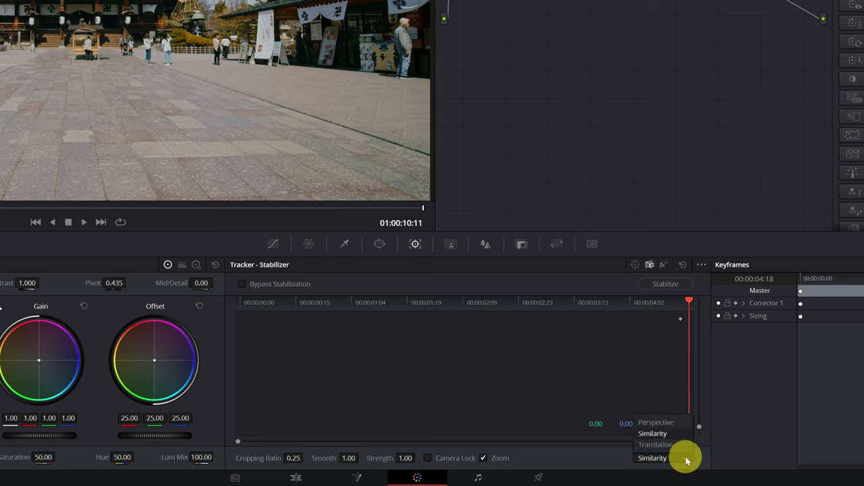
pyautogui.moveTo(675, 422)
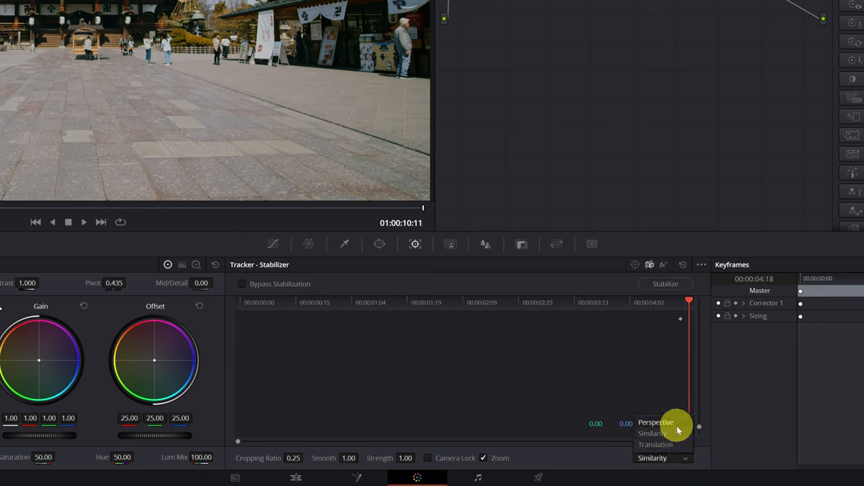
pyautogui.moveTo(674, 444)
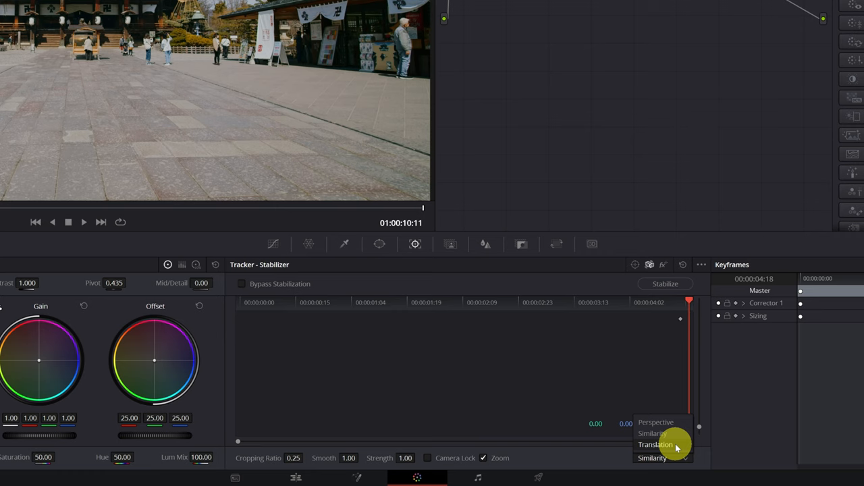
pyautogui.click(652, 458)
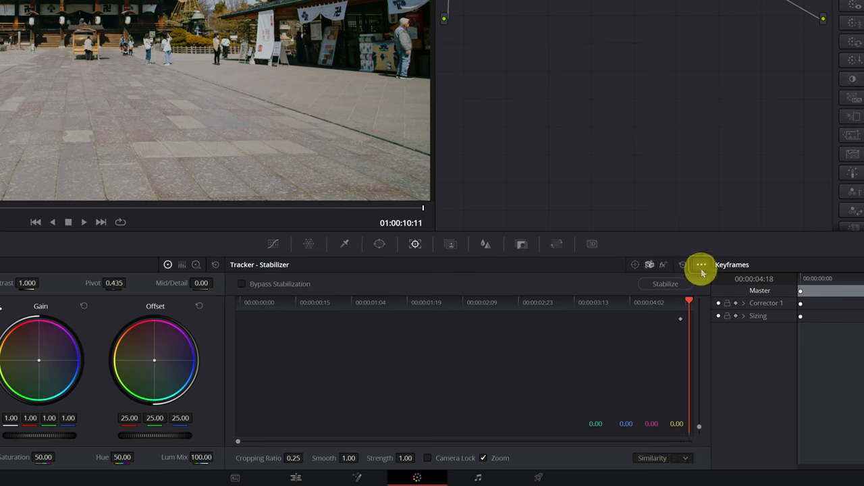
# Step: Enable the Classic Stabilizer from the options menu and choose Cloud Tracker as tracker type
pyautogui.click(700, 264)
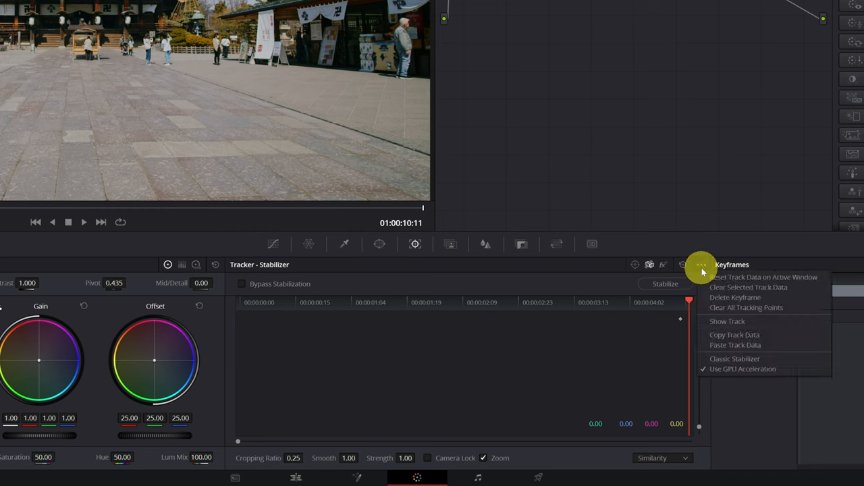
pyautogui.moveTo(735, 358)
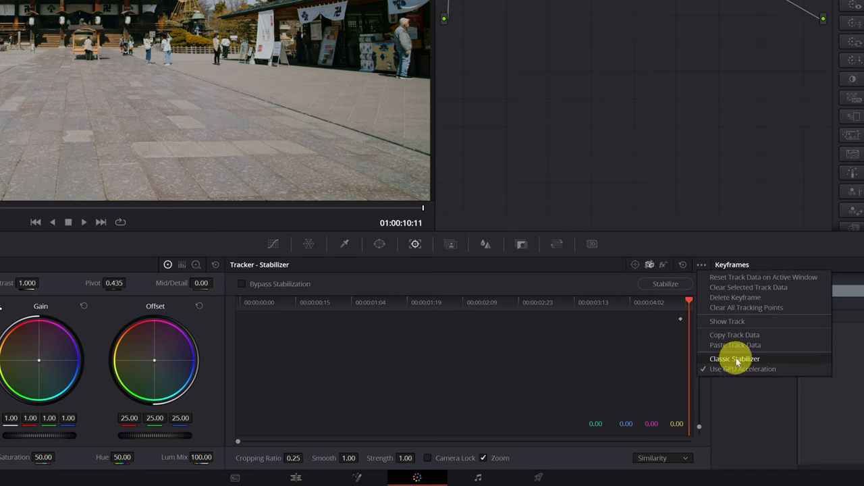
pyautogui.click(735, 359)
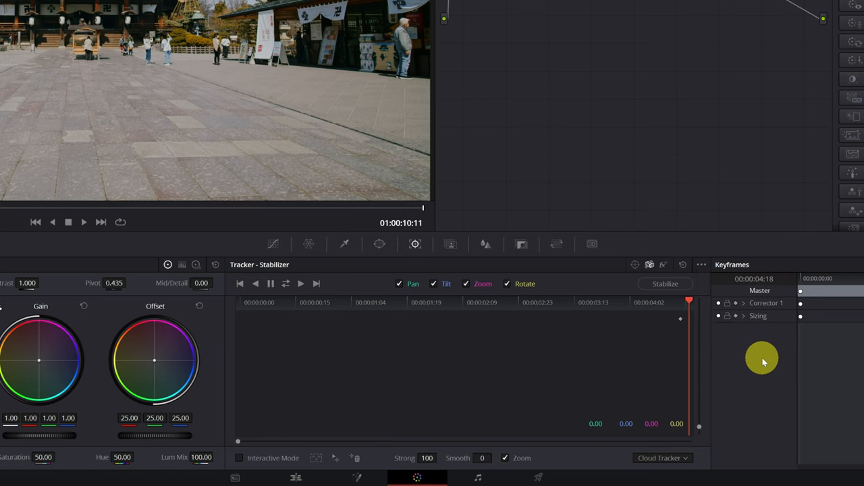
pyautogui.moveTo(687, 458)
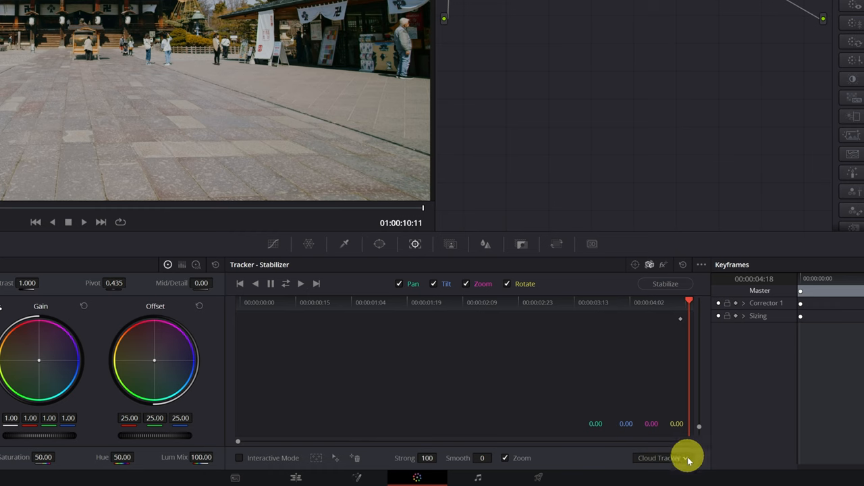
pyautogui.click(661, 458)
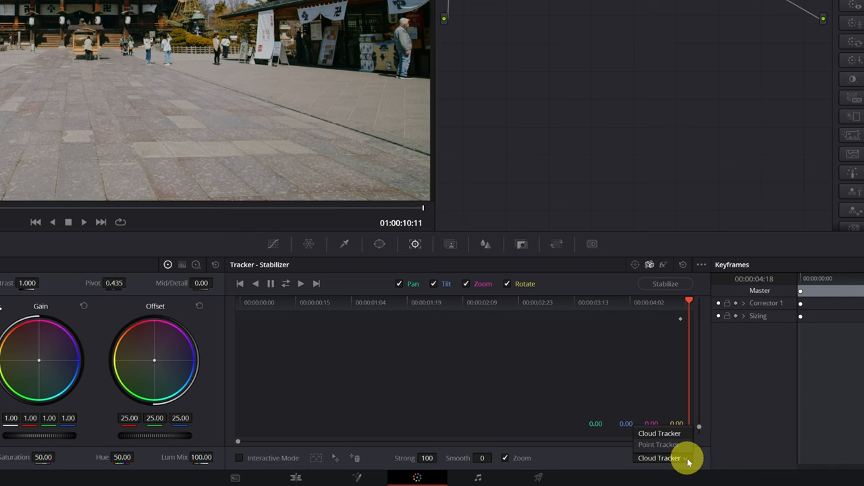
pyautogui.moveTo(681, 438)
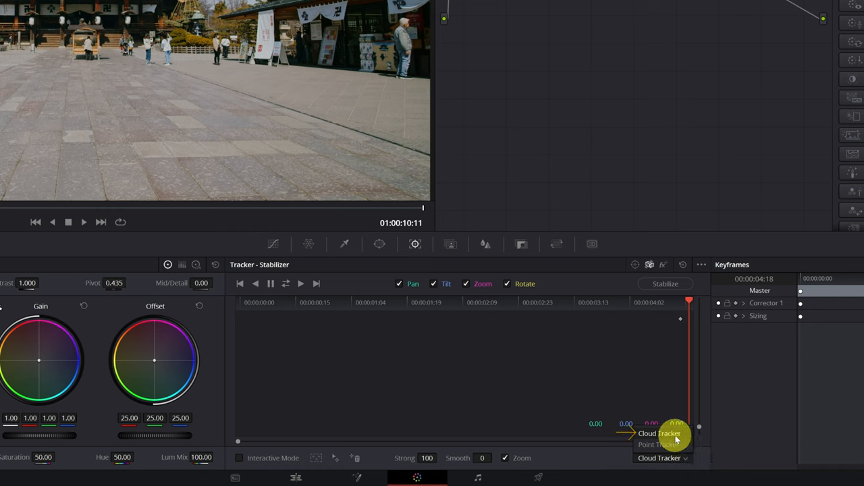
pyautogui.click(659, 434)
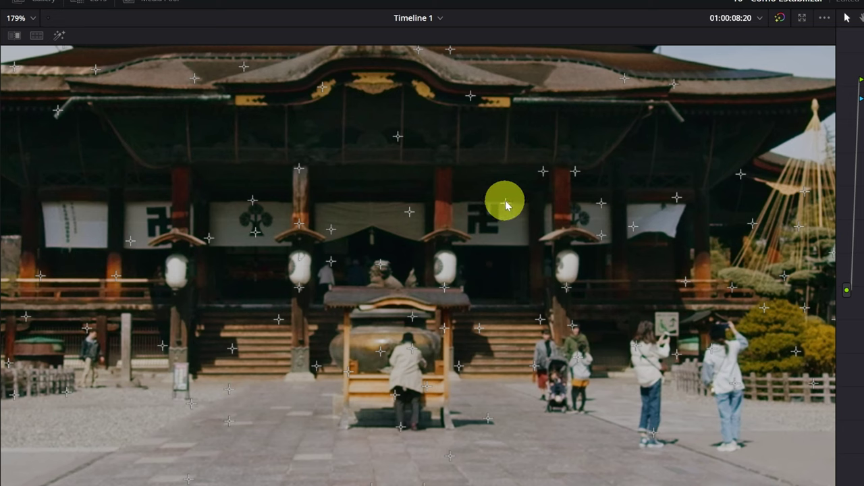
pyautogui.moveTo(627, 223)
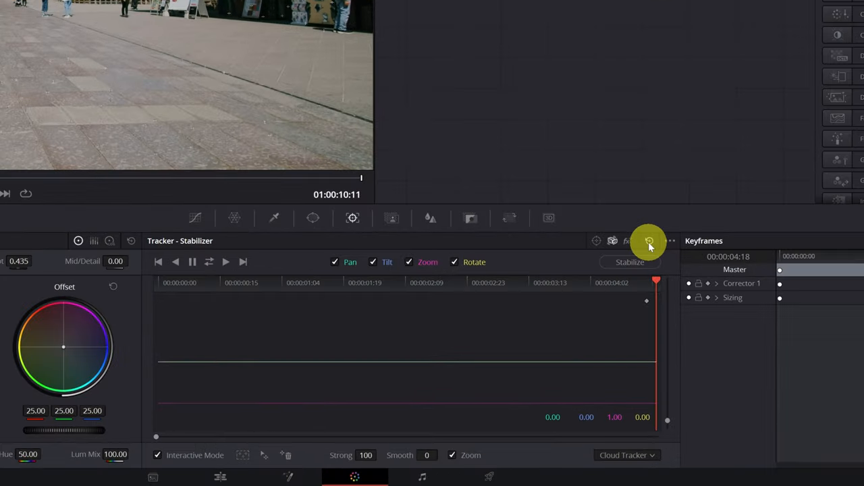
pyautogui.moveTo(648, 241)
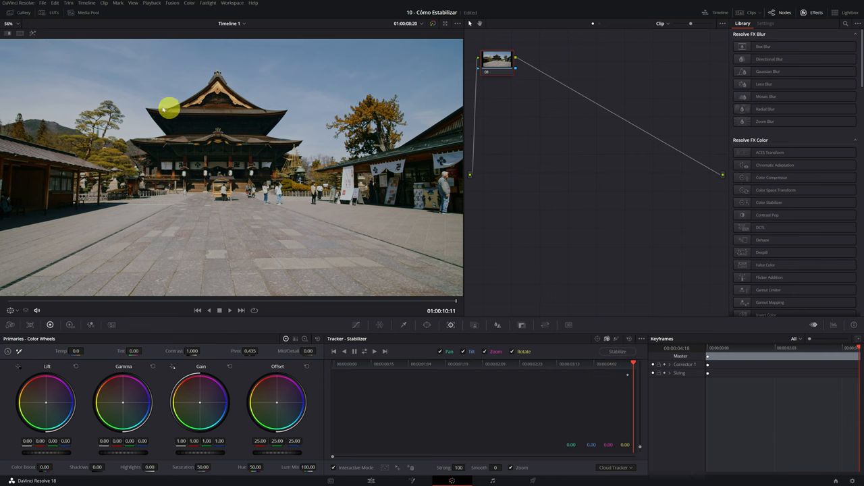
pyautogui.moveTo(197, 214)
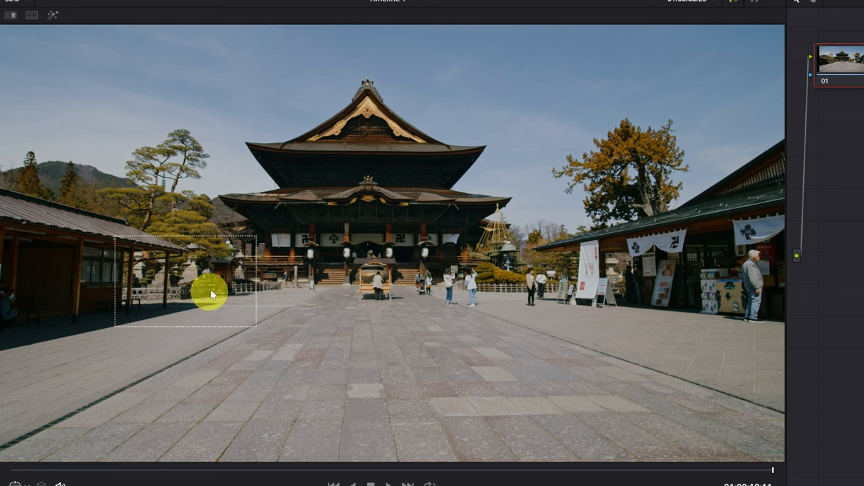
pyautogui.moveTo(403, 238)
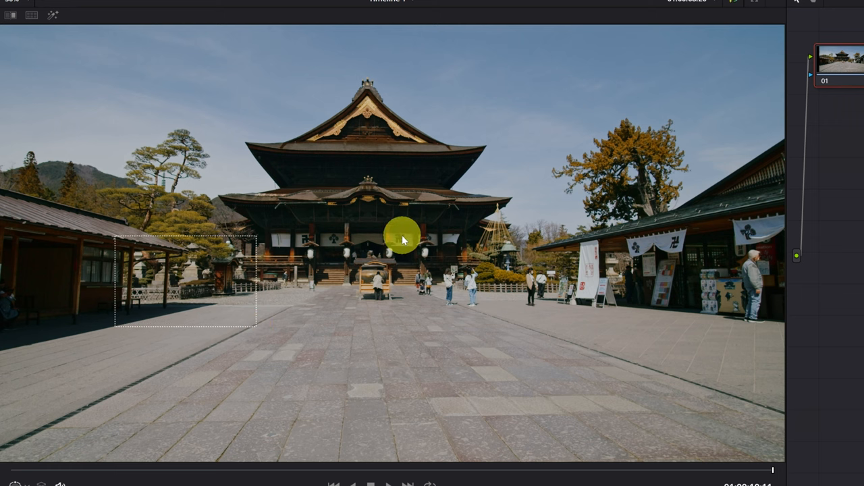
# Step: Draw a tracking rectangle over the courtyard crowd, then reshape it over the paving stones
pyautogui.moveTo(403, 240); pyautogui.dragTo(638, 352)
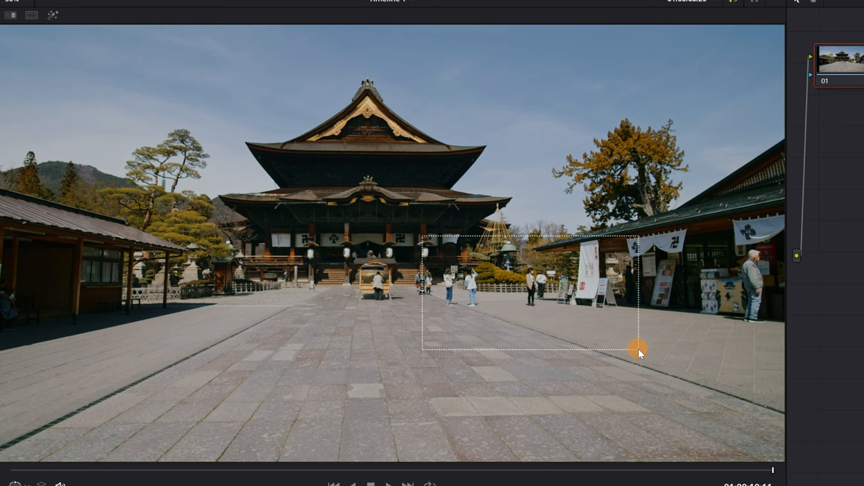
pyautogui.moveTo(638, 349); pyautogui.dragTo(428, 379)
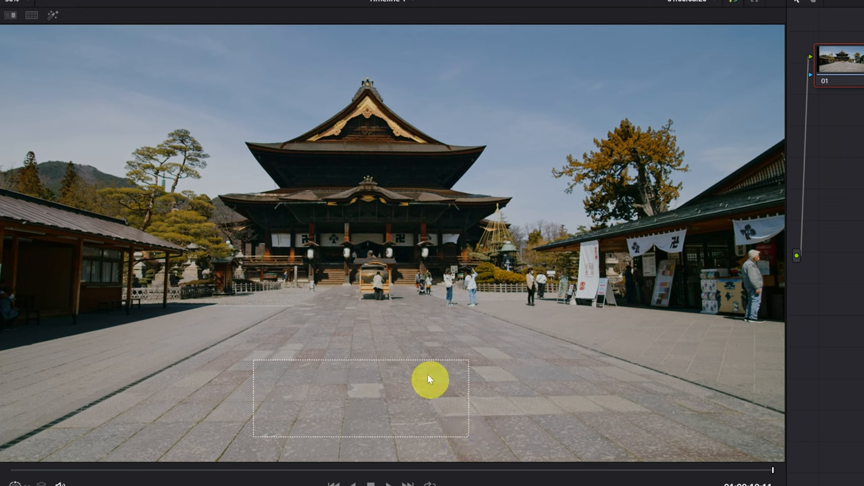
pyautogui.moveTo(349, 118)
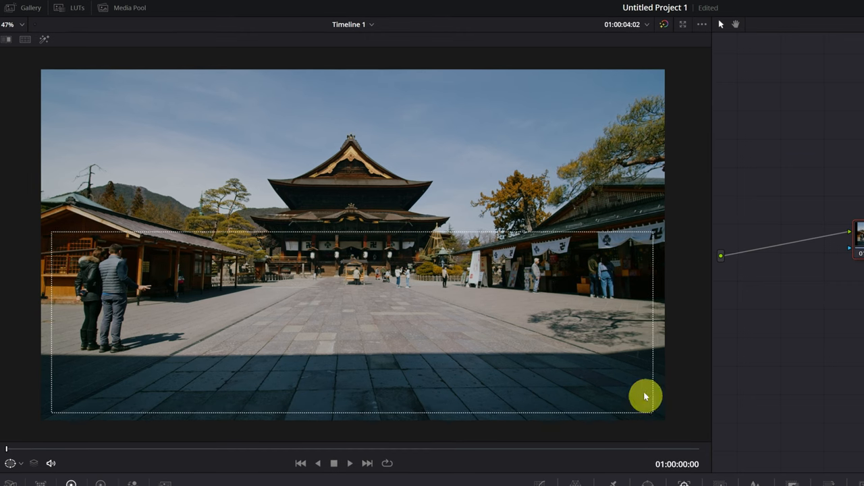
pyautogui.moveTo(343, 381)
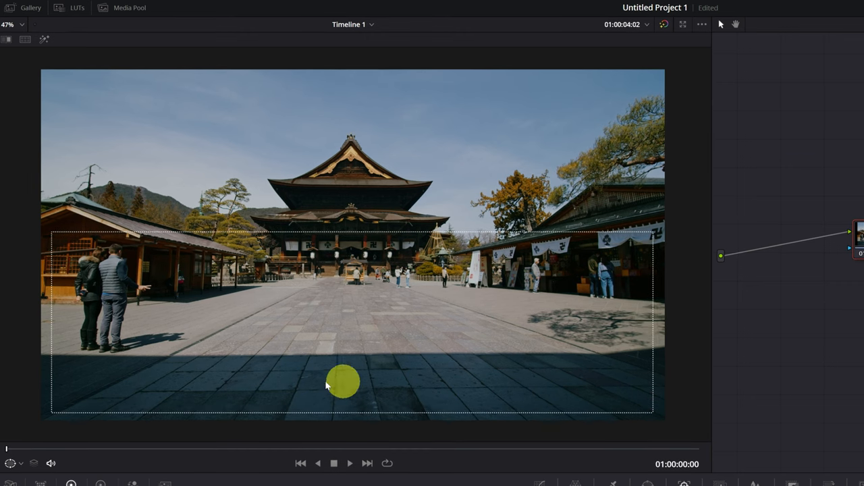
pyautogui.moveTo(383, 332)
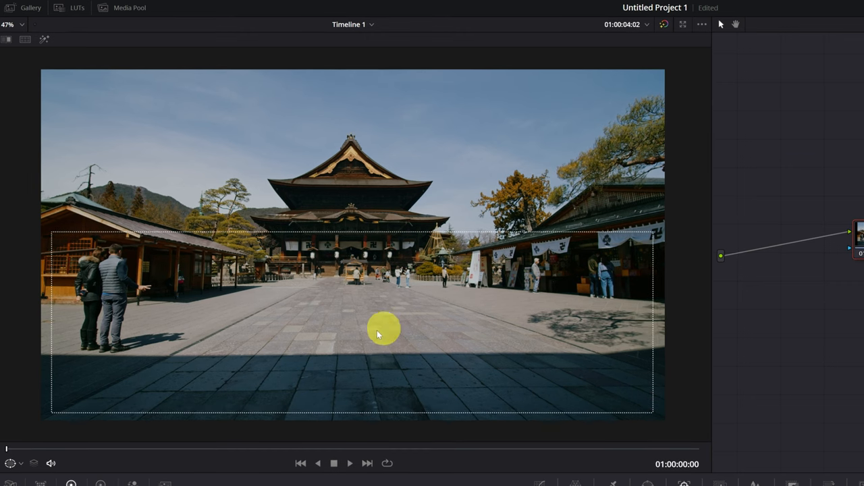
pyautogui.moveTo(363, 309)
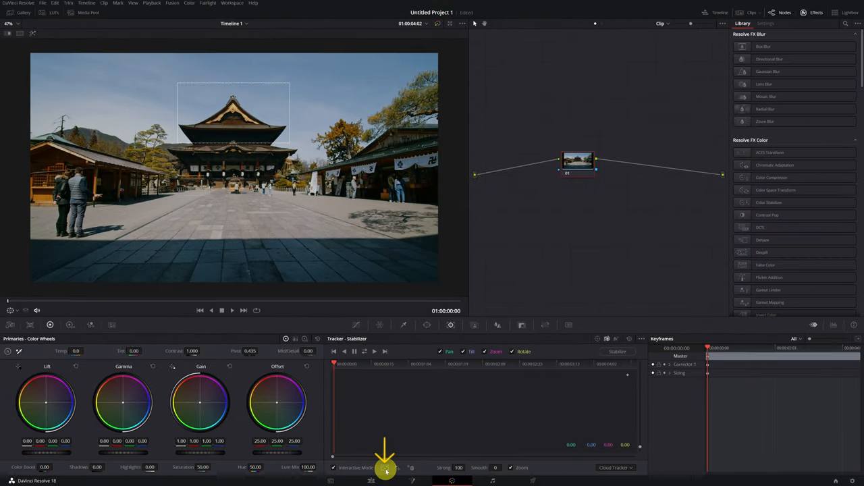
# Step: Insert tracking features and draw a wide region across the temple plaza shot
pyautogui.click(385, 467)
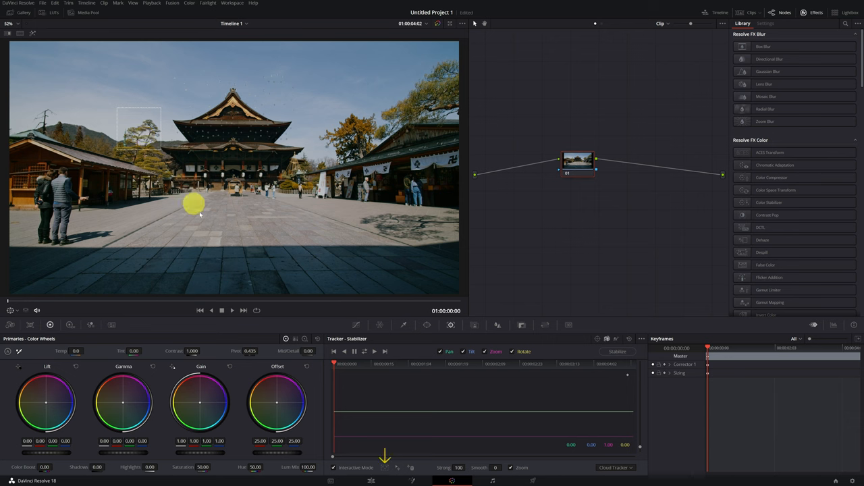
pyautogui.click(385, 467)
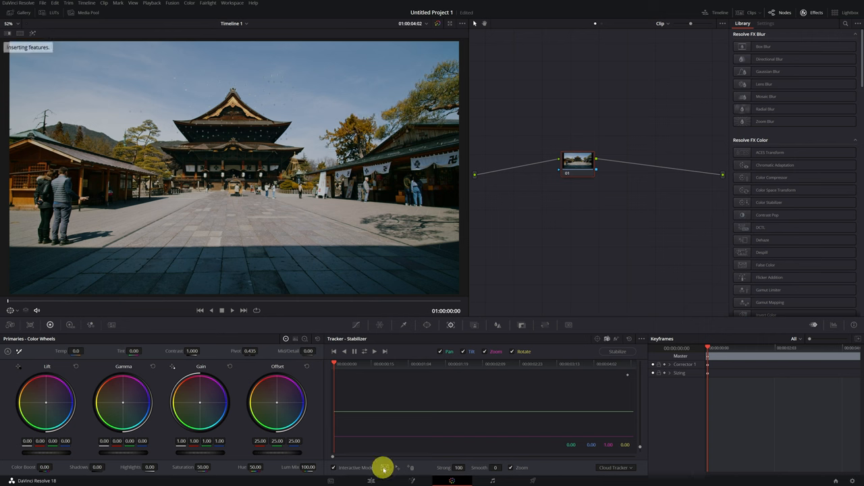
pyautogui.moveTo(138, 216); pyautogui.dragTo(230, 247)
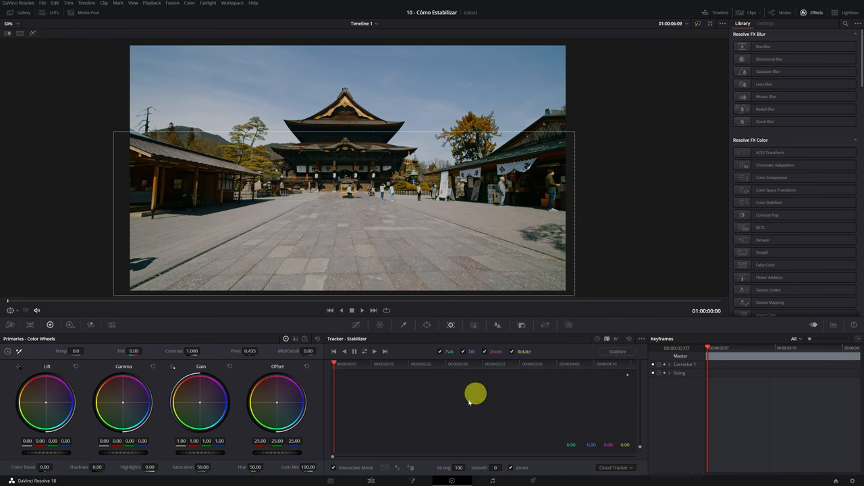
# Step: Run Track Forward and Reverse on the temple plaza clip to collect track values
pyautogui.click(385, 468)
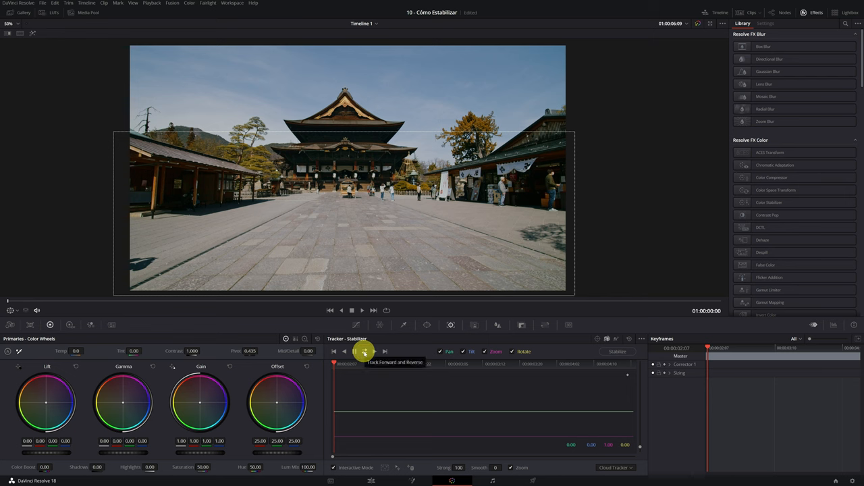
pyautogui.click(364, 351)
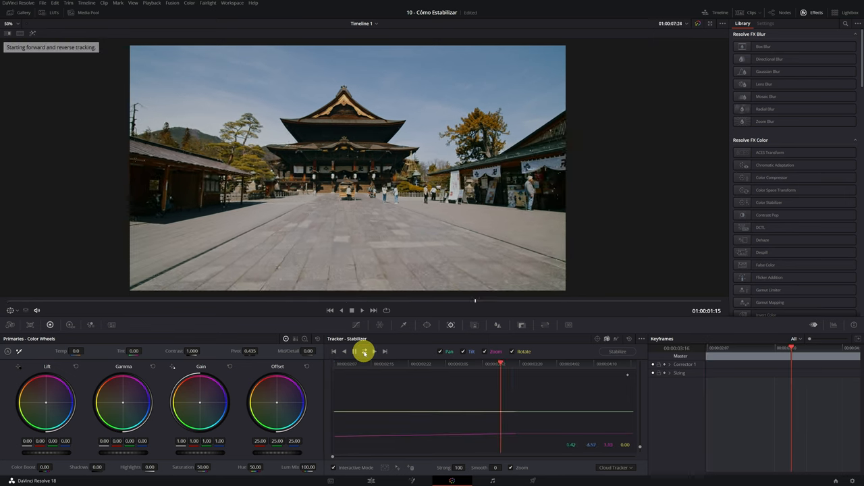